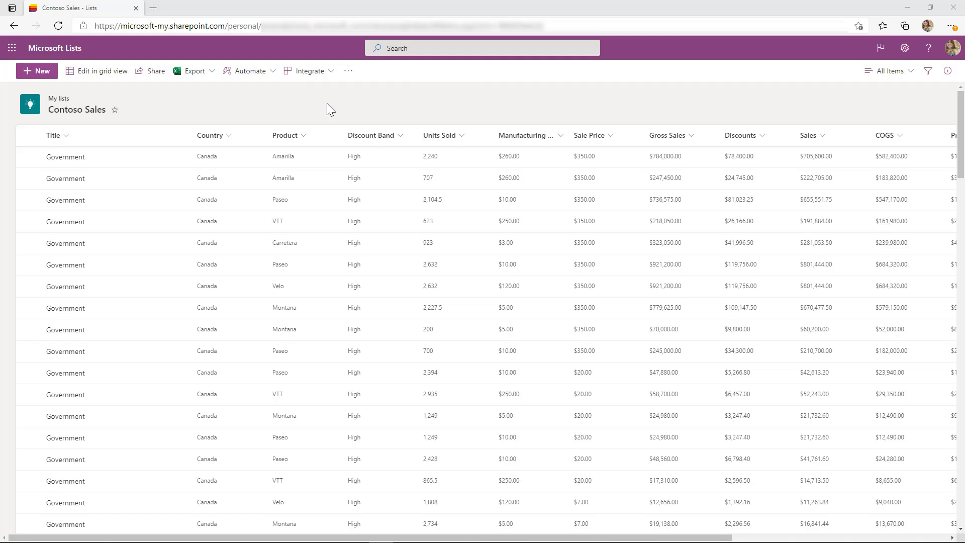
From Integrate > Power BI, choose Visualize the list for Contoso Sales
left_click(308, 70)
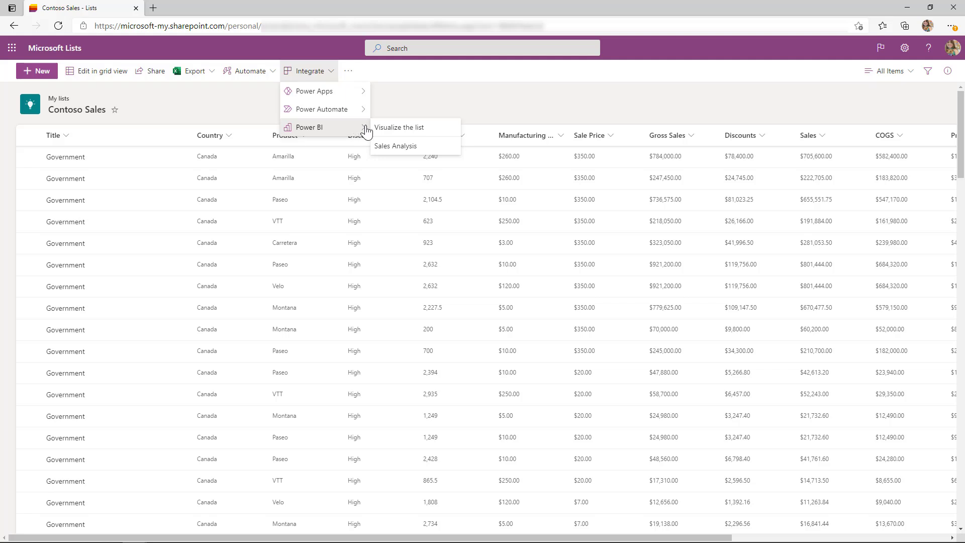
left_click(399, 127)
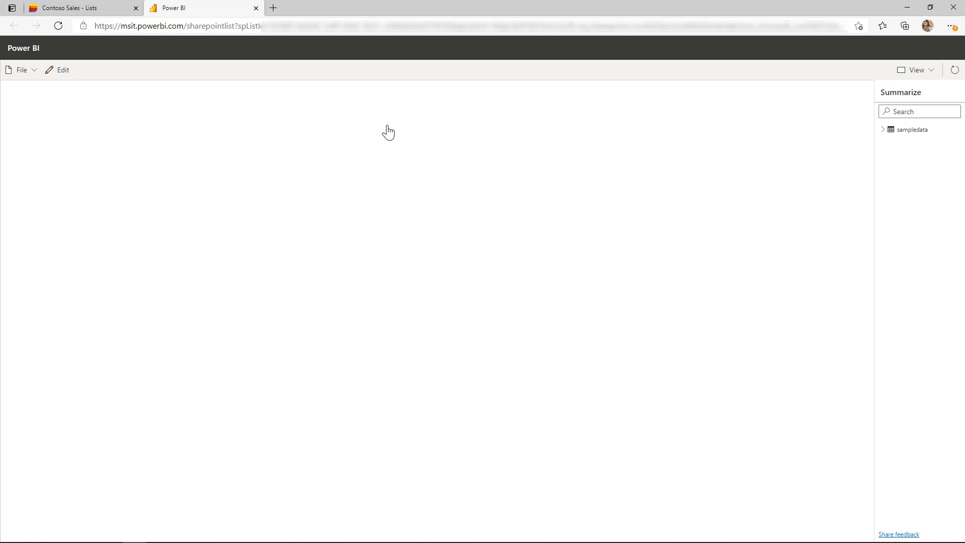
Let the quick report generate Units Sold and Discounts summaries plus a detail table
left_click(883, 129)
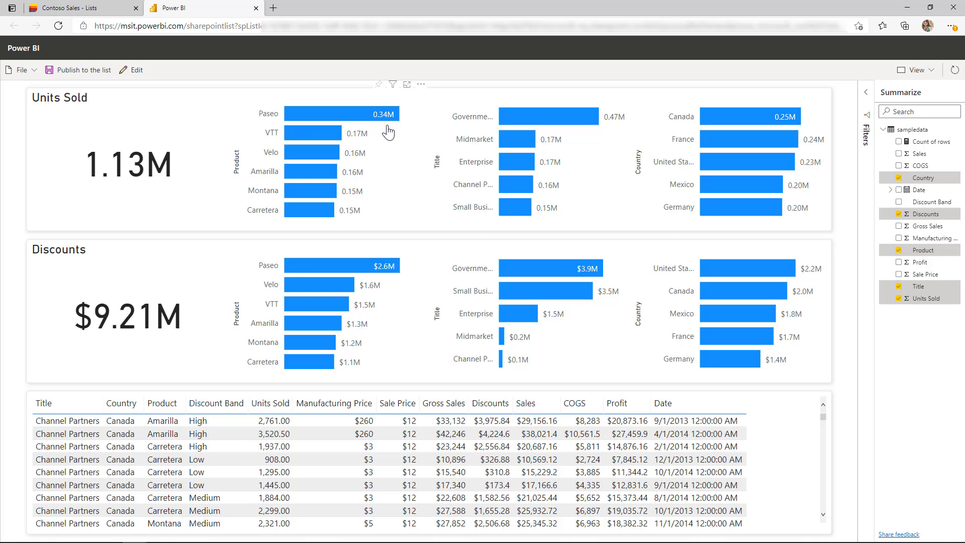
mouse_move(879, 271)
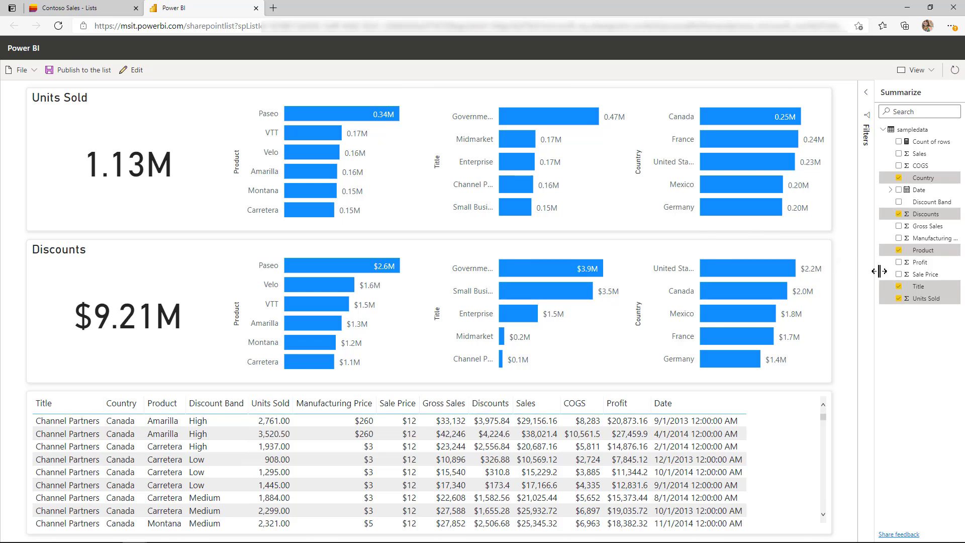
Check Profit and Discount Band, uncheck Units Sold, and review a field's aggregation options
left_click(899, 262)
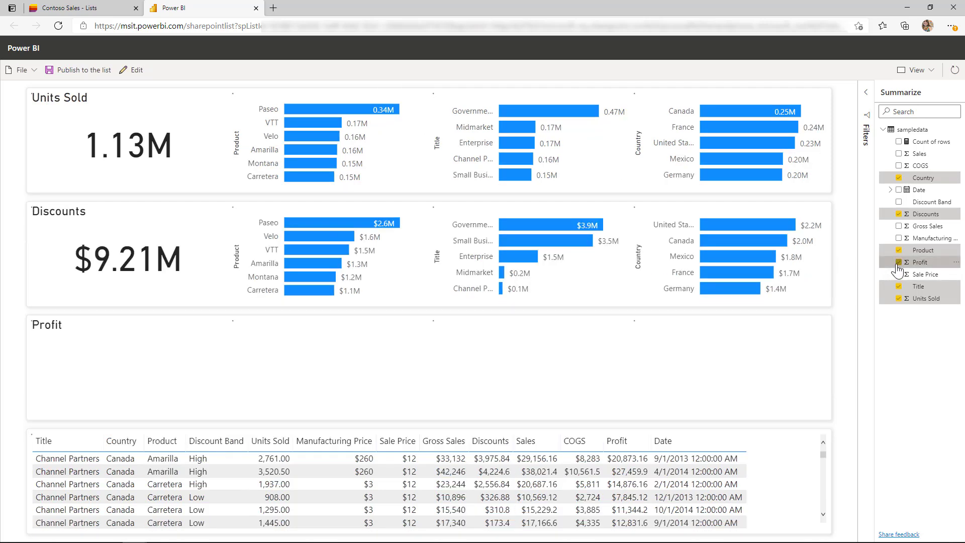
left_click(899, 262)
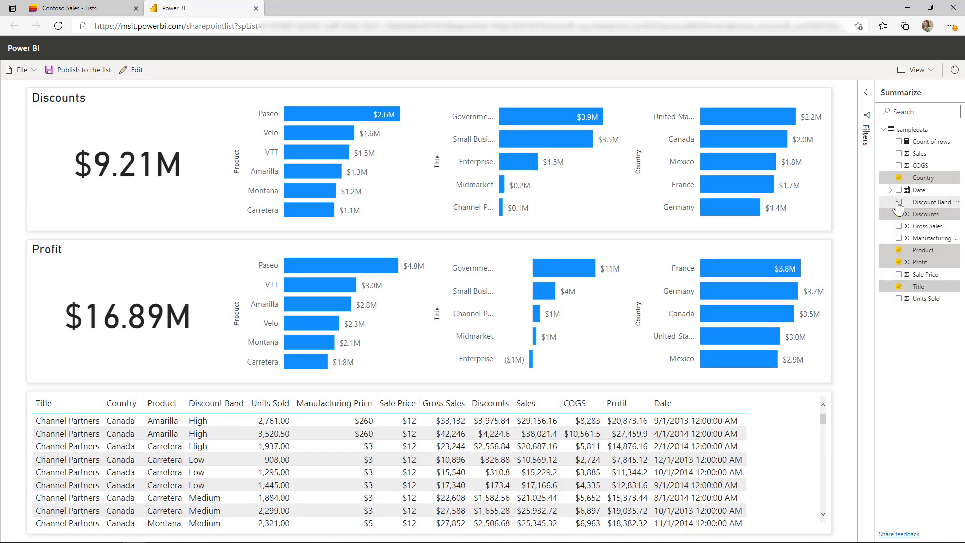
left_click(899, 201)
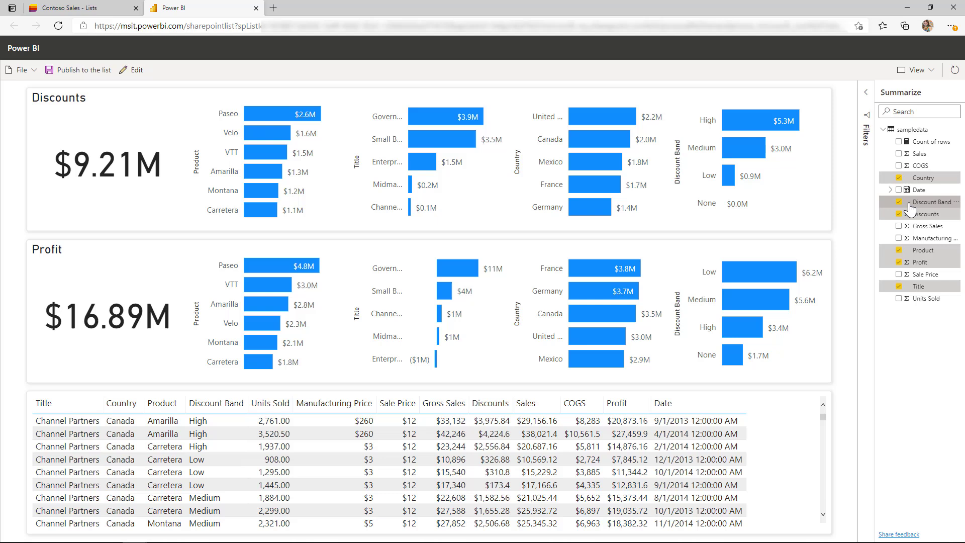
left_click(949, 202)
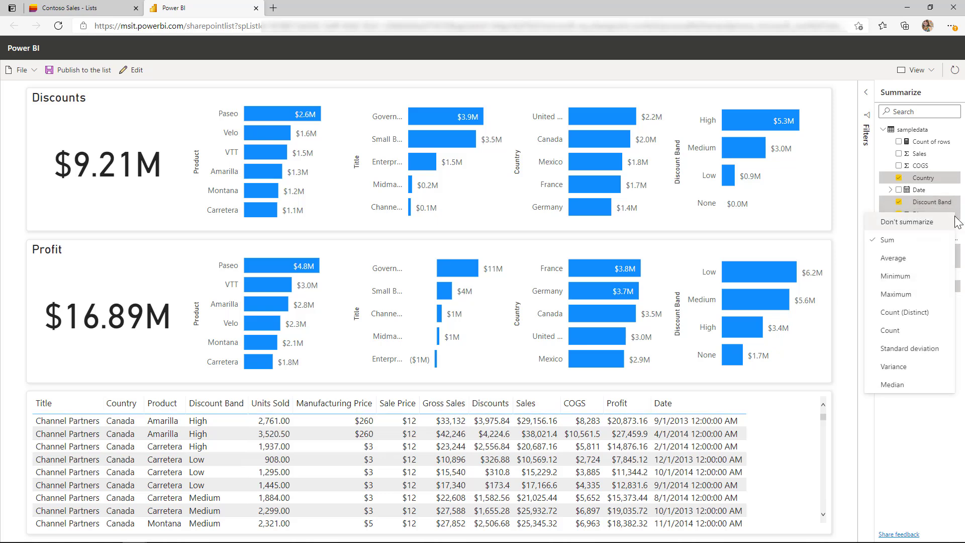
mouse_move(910, 348)
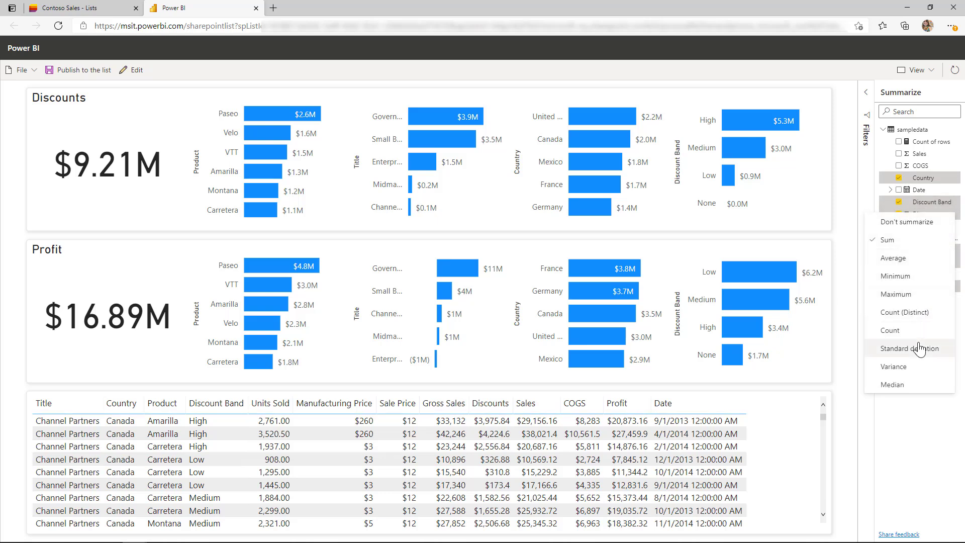
mouse_move(889, 331)
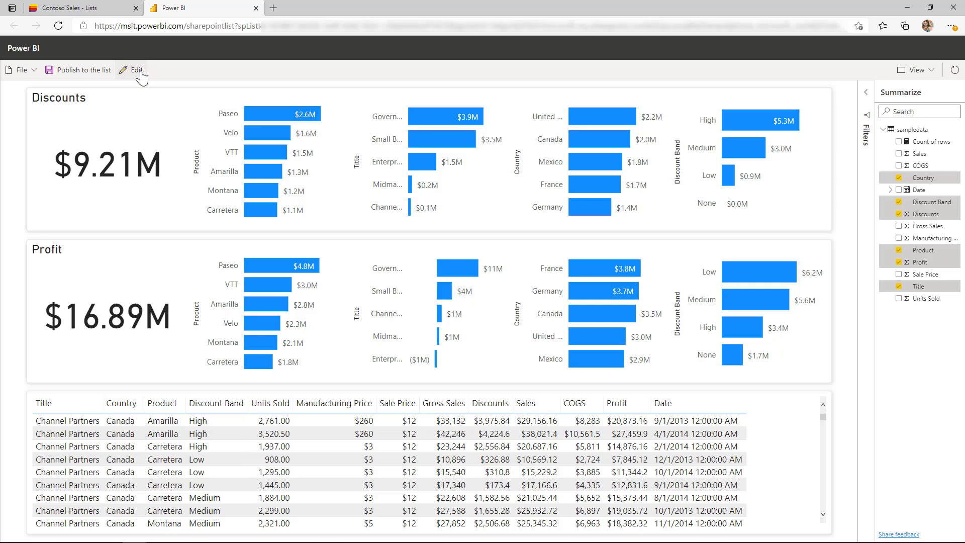
left_click(134, 69)
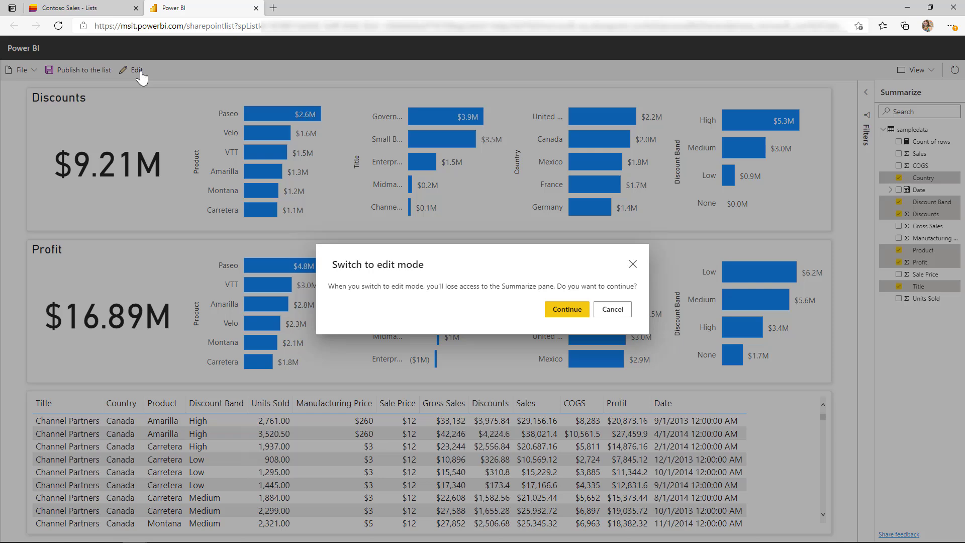
mouse_move(600, 306)
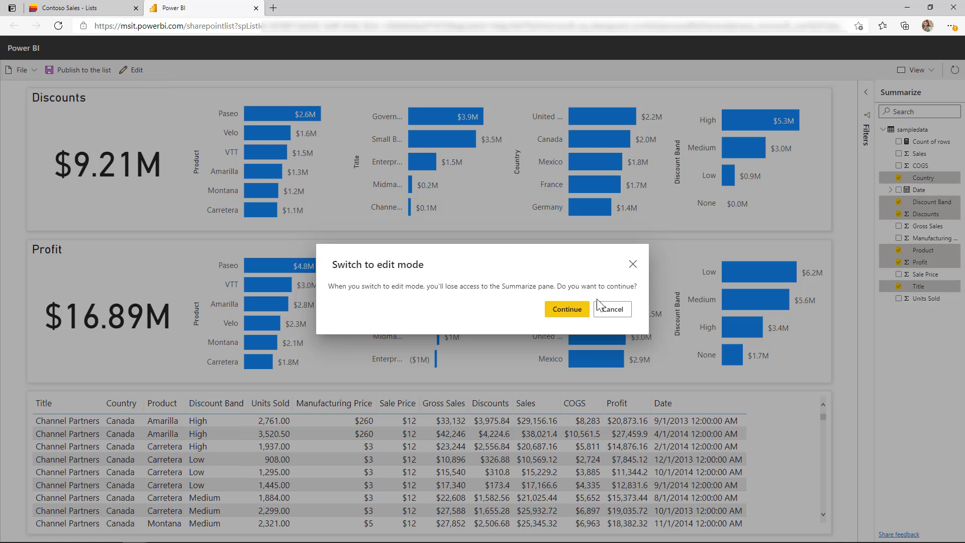
left_click(611, 309)
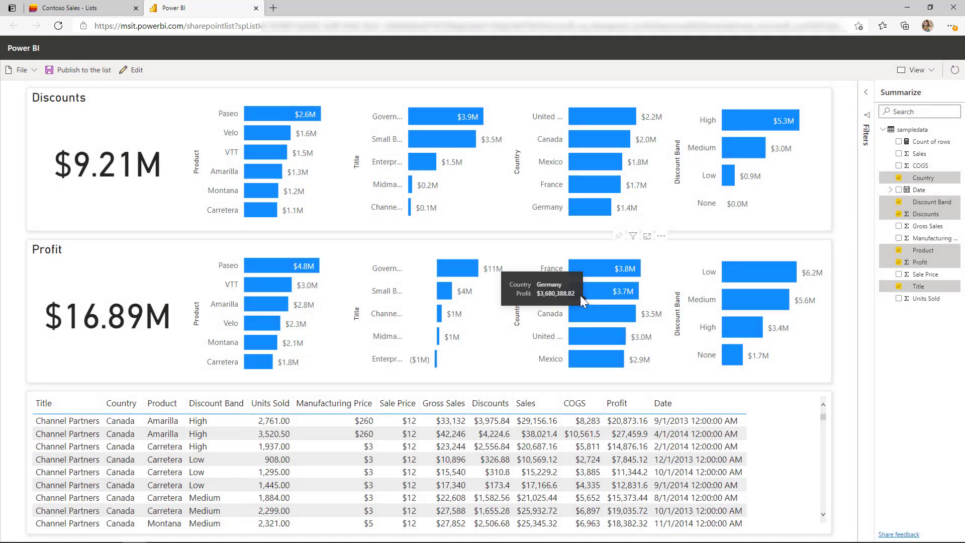
mouse_move(106, 97)
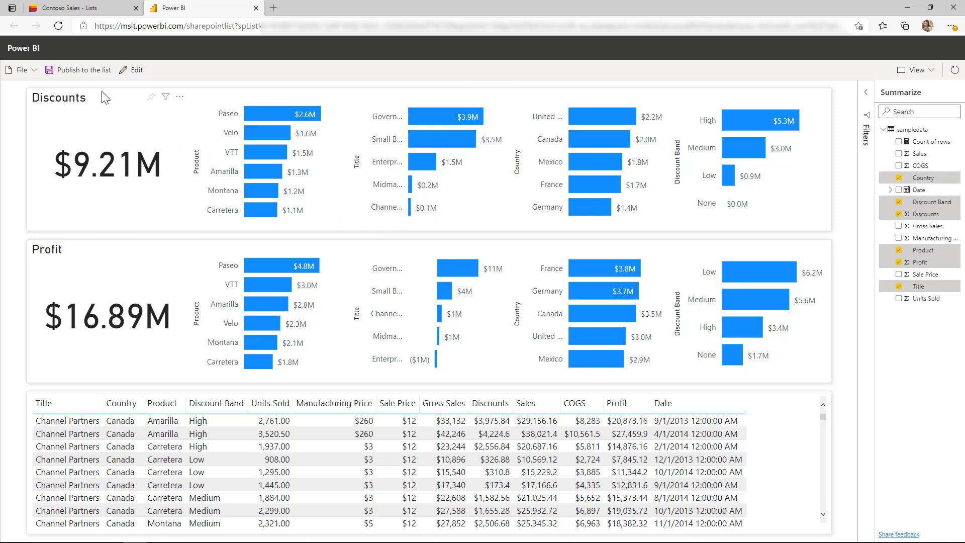
Publish the report to the list as 'Overview' and return to Contoso Sales
left_click(81, 70)
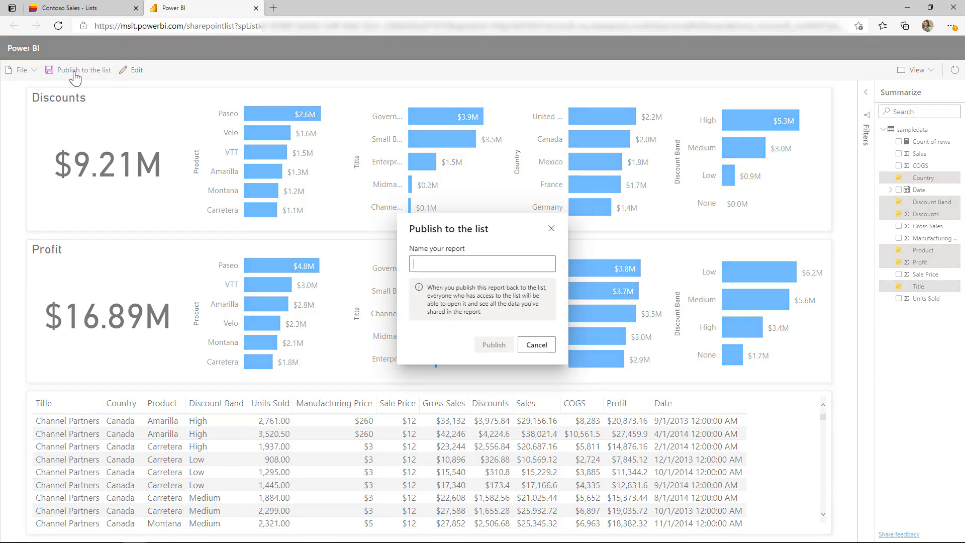
mouse_move(331, 174)
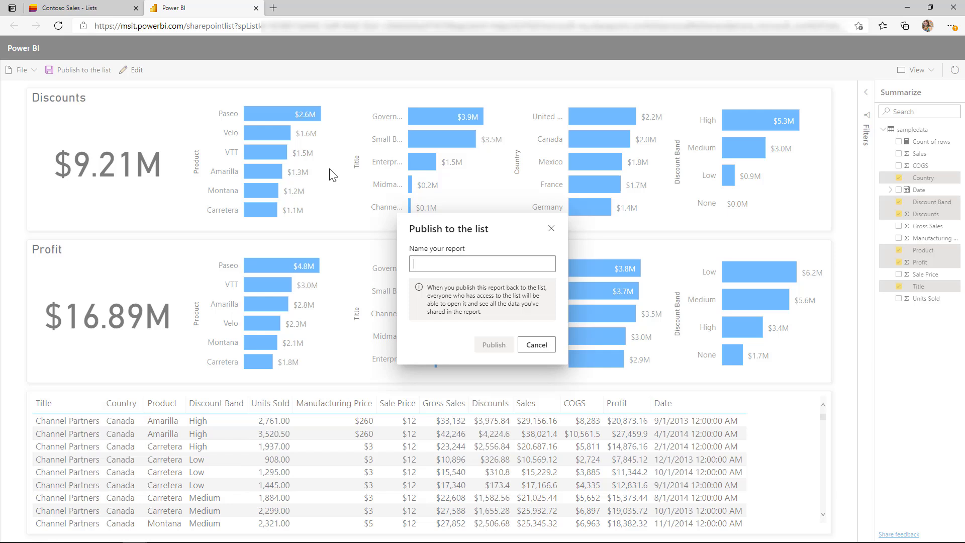
type("O")
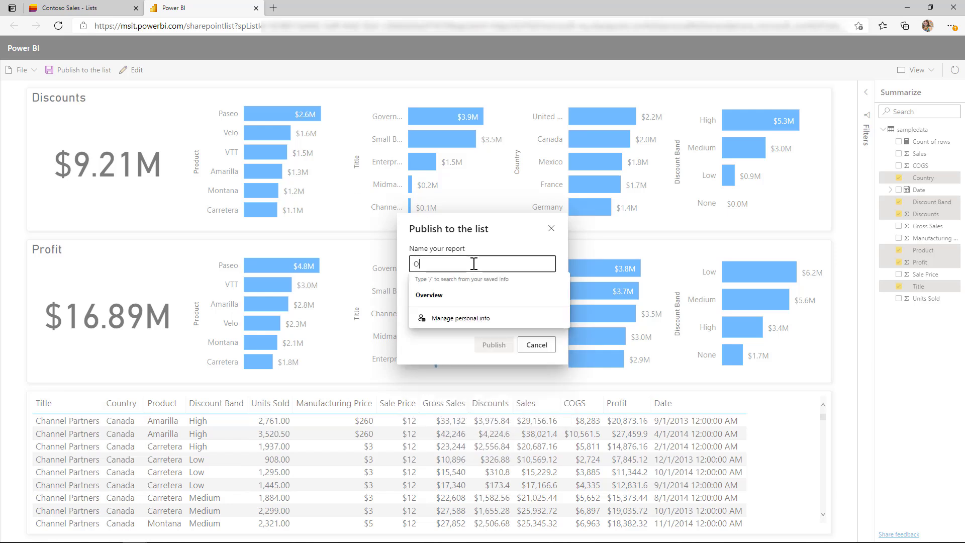
type("verview")
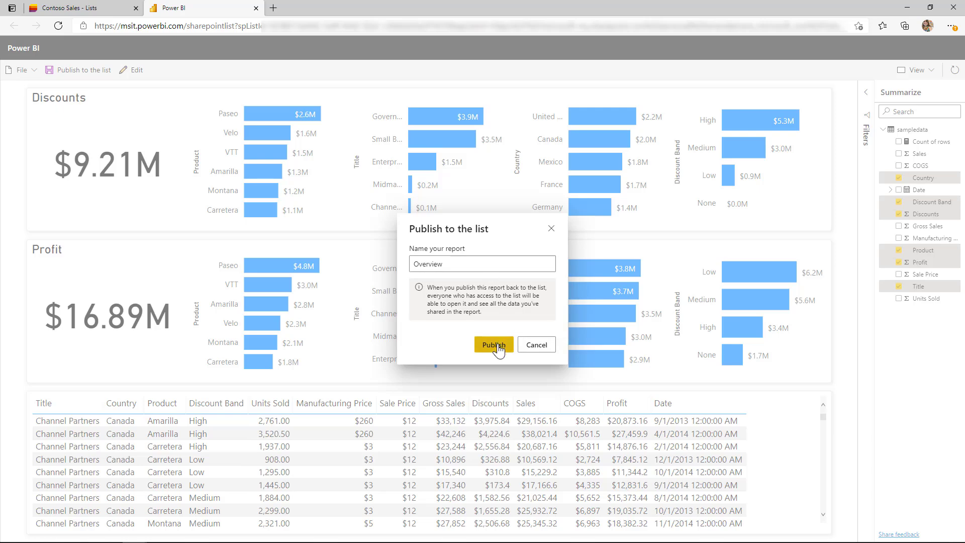
left_click(494, 344)
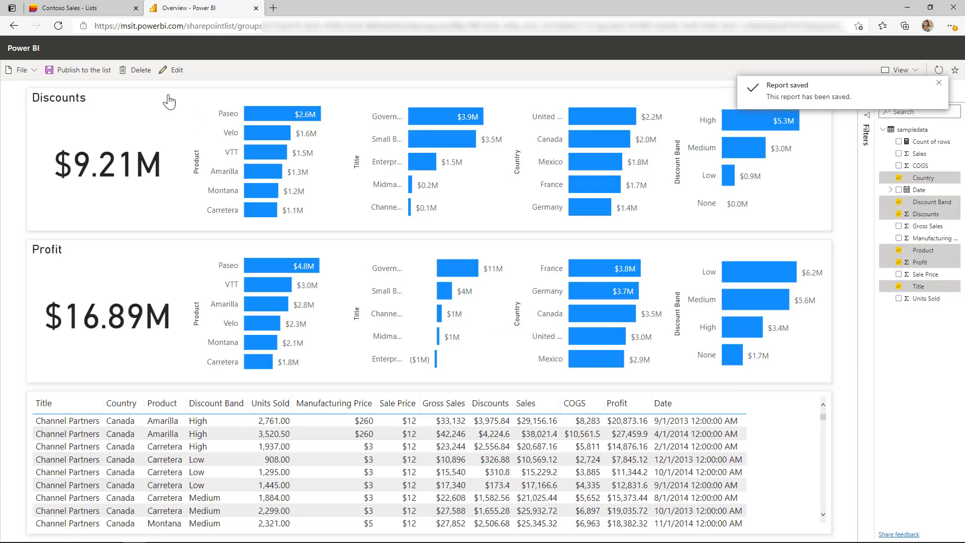
left_click(83, 7)
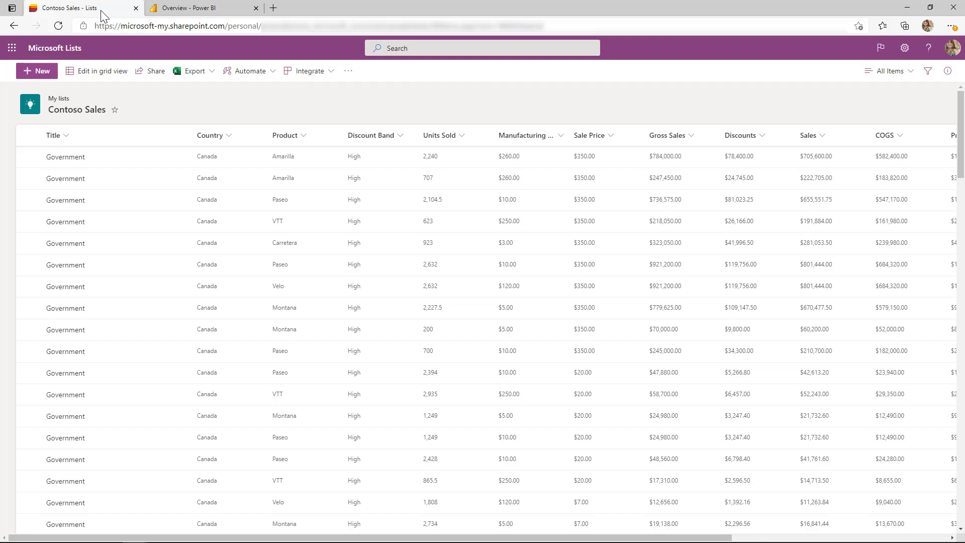
Open the saved Sales Analysis report from Integrate > Power BI
left_click(308, 70)
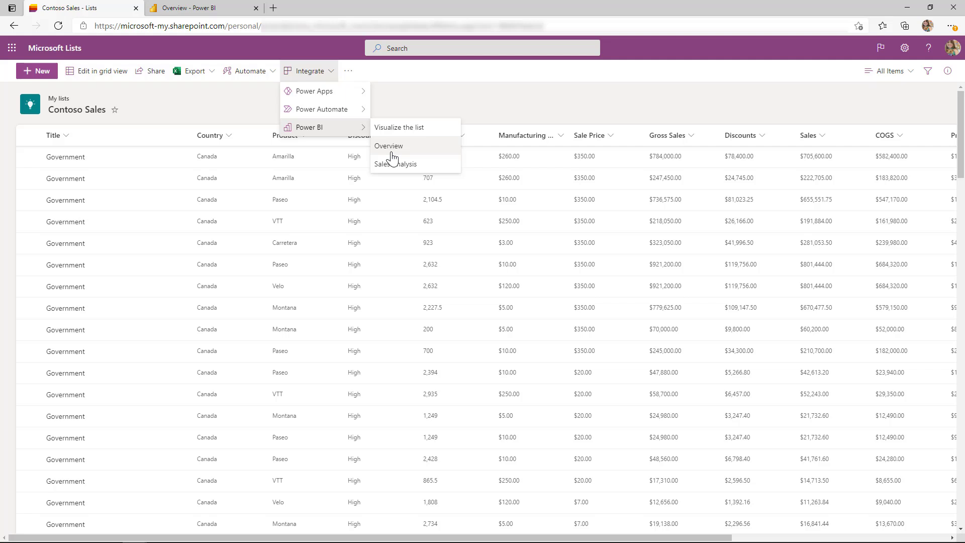
left_click(396, 164)
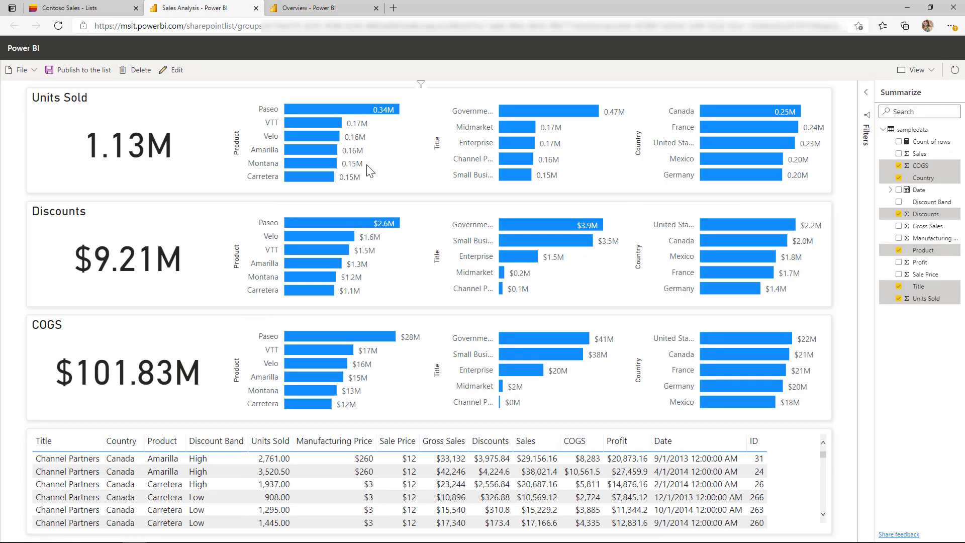
mouse_move(101, 83)
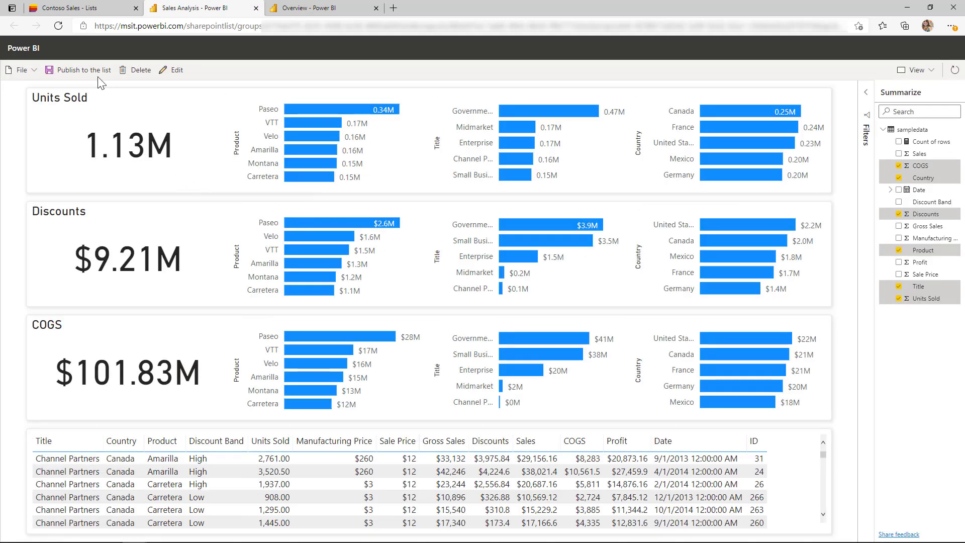
mouse_move(80, 69)
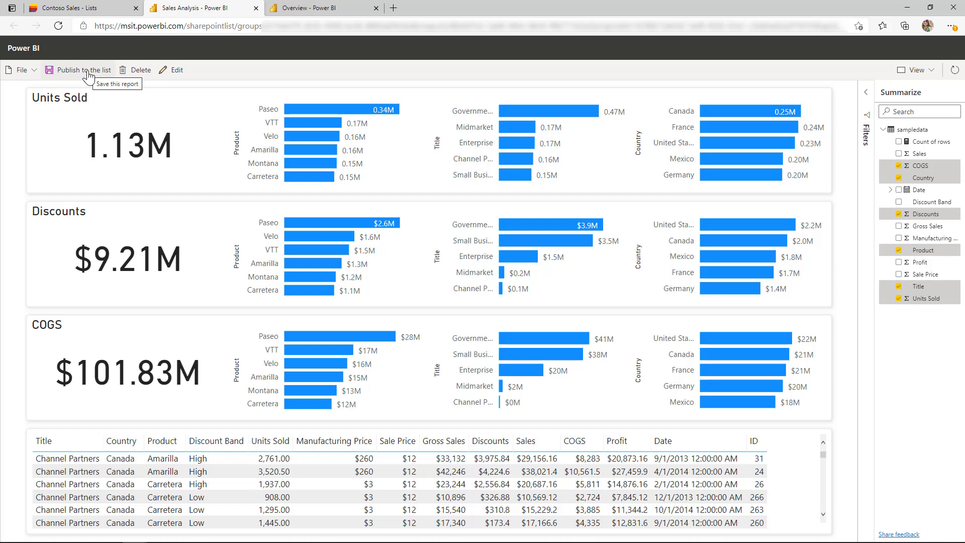
mouse_move(128, 78)
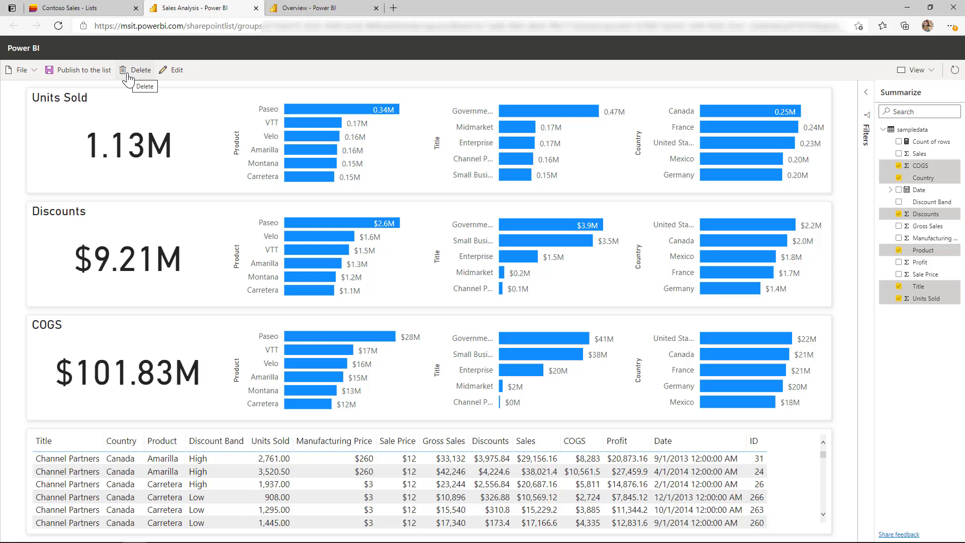